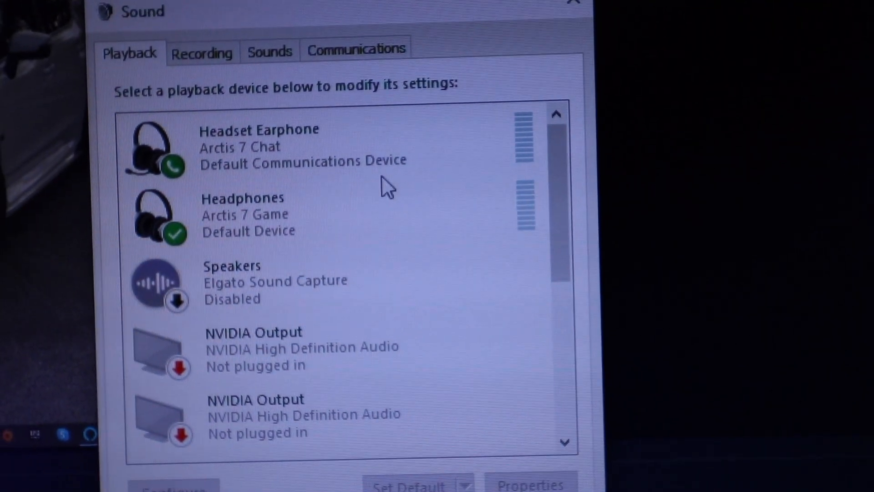
Step: Close the Windows Sound playback devices panel to return to the Streamlabs OBS mixer
{"action": "left_click", "coordinate": [201, 52]}
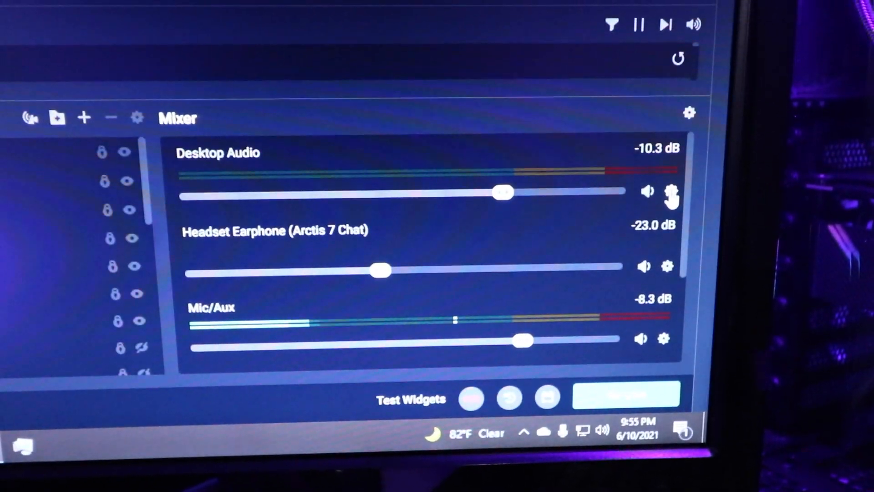
Step: Review an audio source's Device options (Yeti, Elgato capture) and open its properties
{"action": "left_click", "coordinate": [668, 191]}
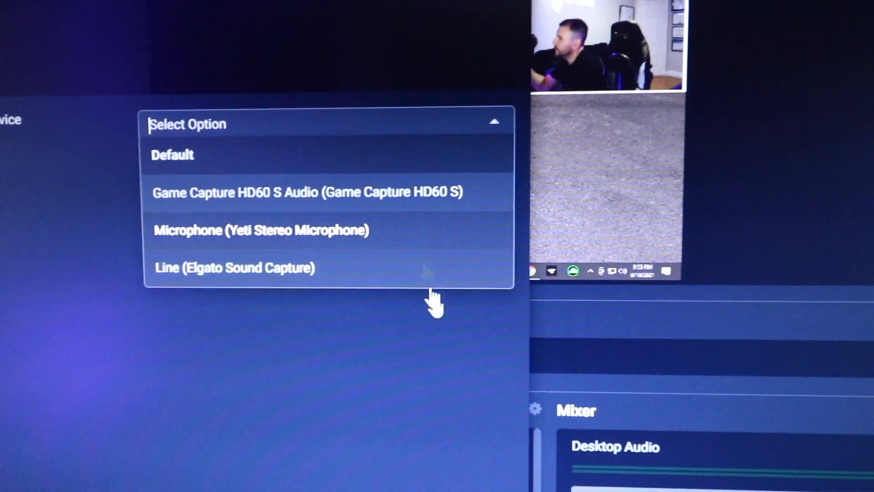
{"action": "left_click", "coordinate": [171, 155]}
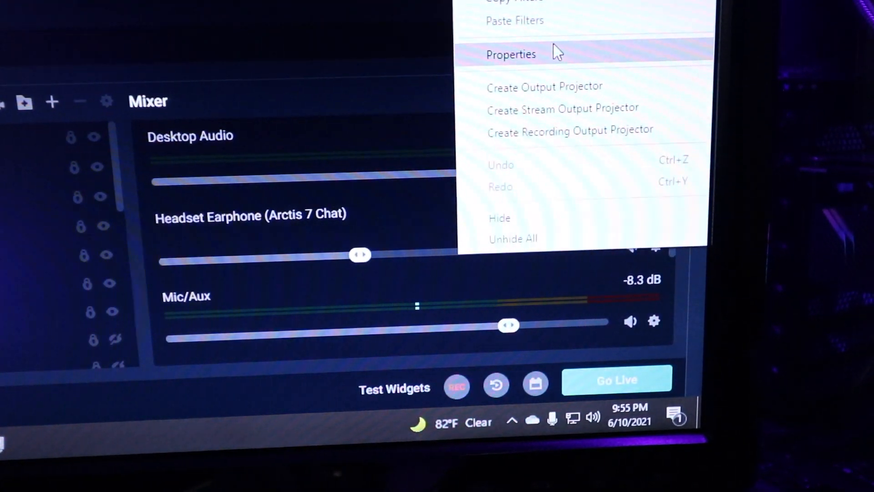
{"action": "left_click", "coordinate": [511, 53]}
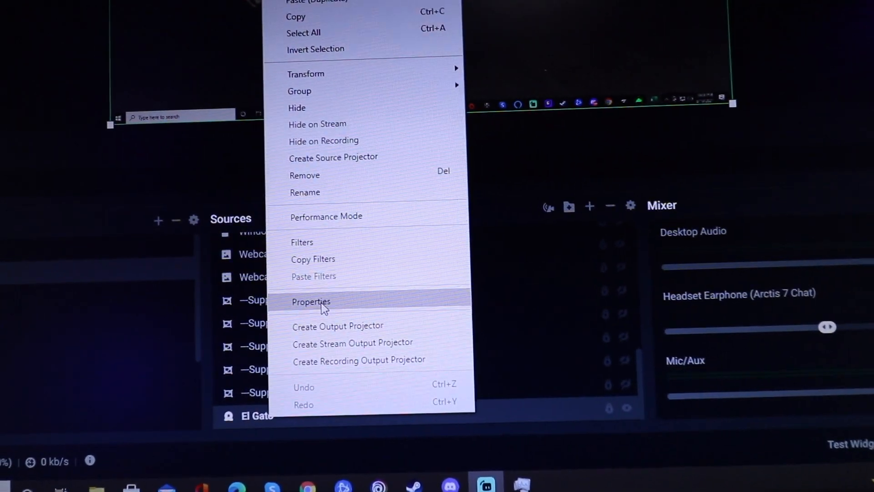
Step: Set the El Gato source's Audio Output Mode to Output desktop audio (WaveOut) and click Done
{"action": "left_click", "coordinate": [310, 301]}
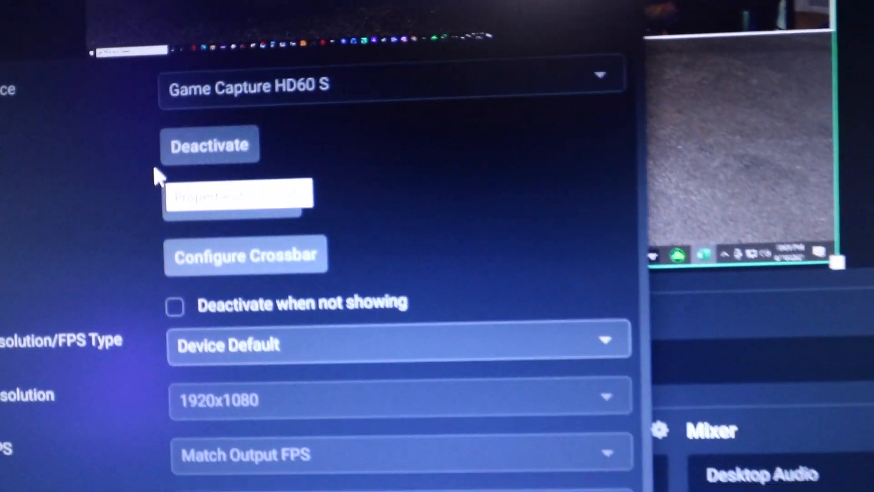
{"action": "scroll", "scroll_direction": "down", "scroll_amount": 3}
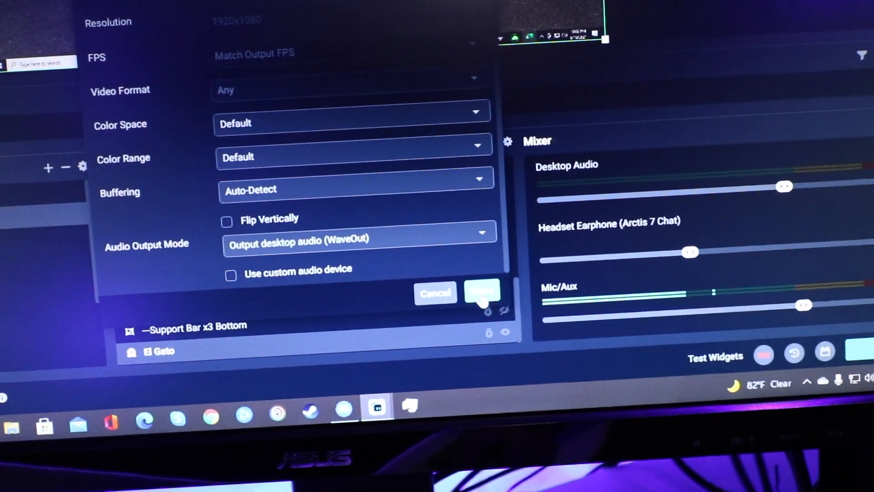
{"action": "left_click", "coordinate": [482, 293]}
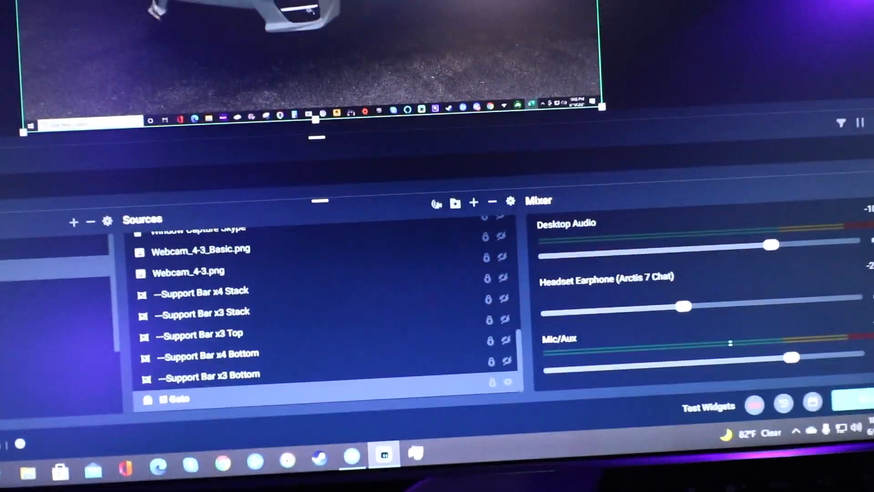